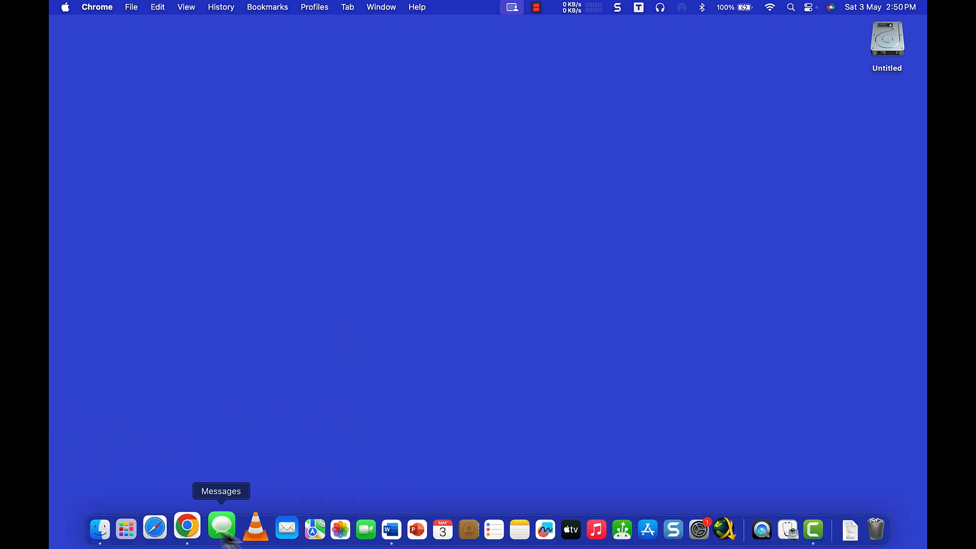
# - Bring Chrome forward to the 'windows 11 iso download' search results
pyautogui.click(187, 529)
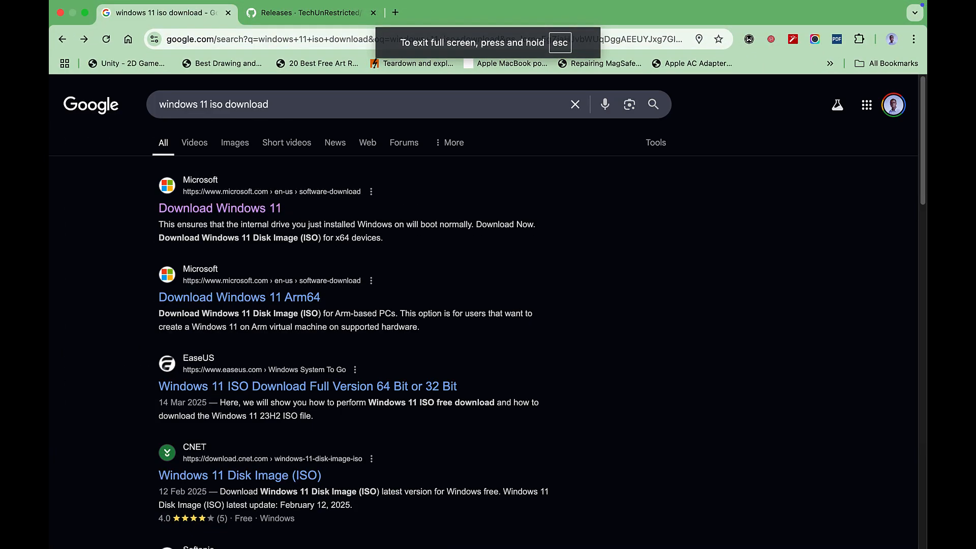
pyautogui.moveTo(219, 208)
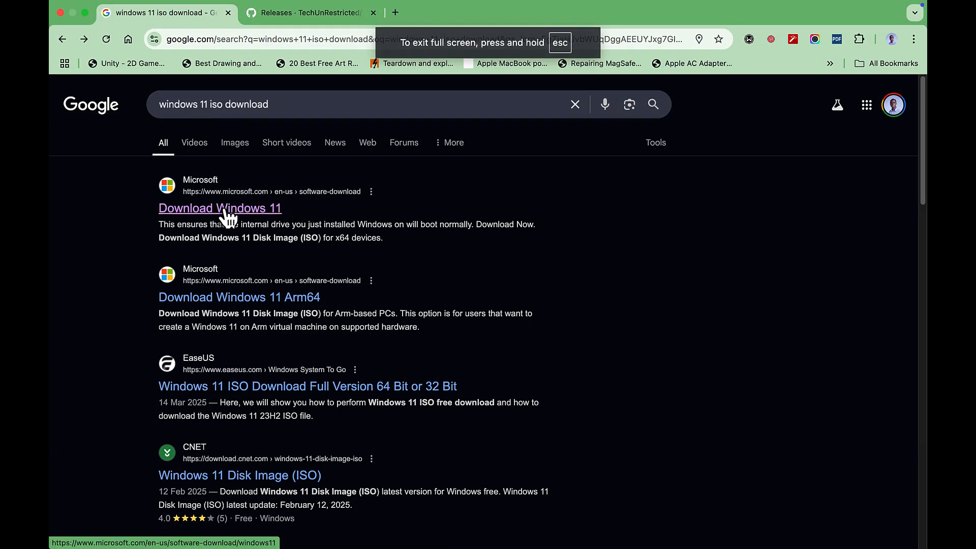
# - Select Windows 11 multi-edition ISO for x64 on Microsoft's Download Windows 11 page
pyautogui.click(219, 208)
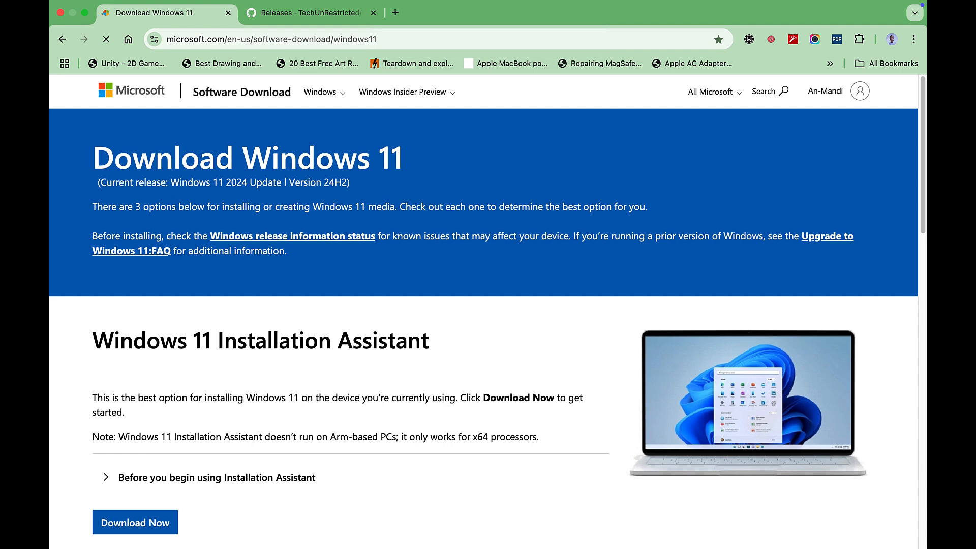
pyautogui.scroll(-3)
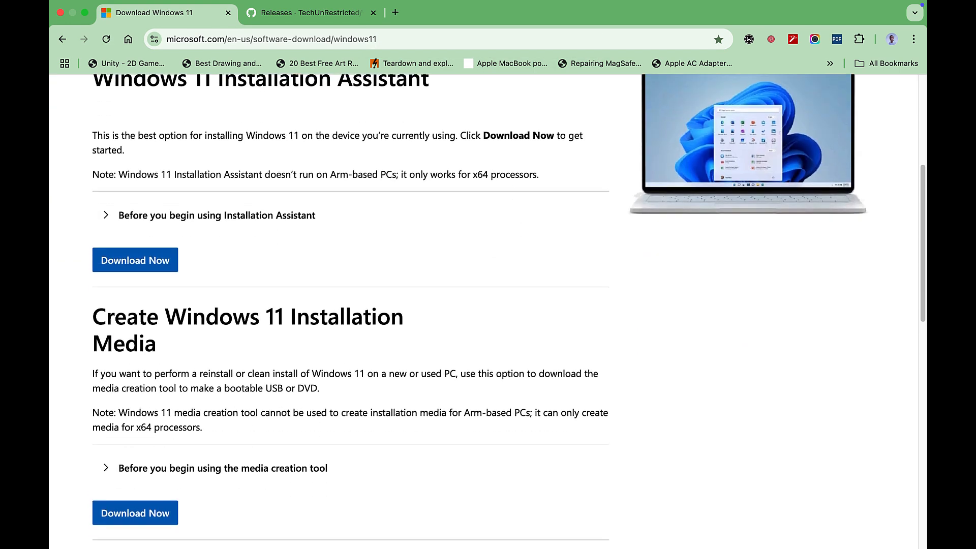
pyautogui.scroll(-3)
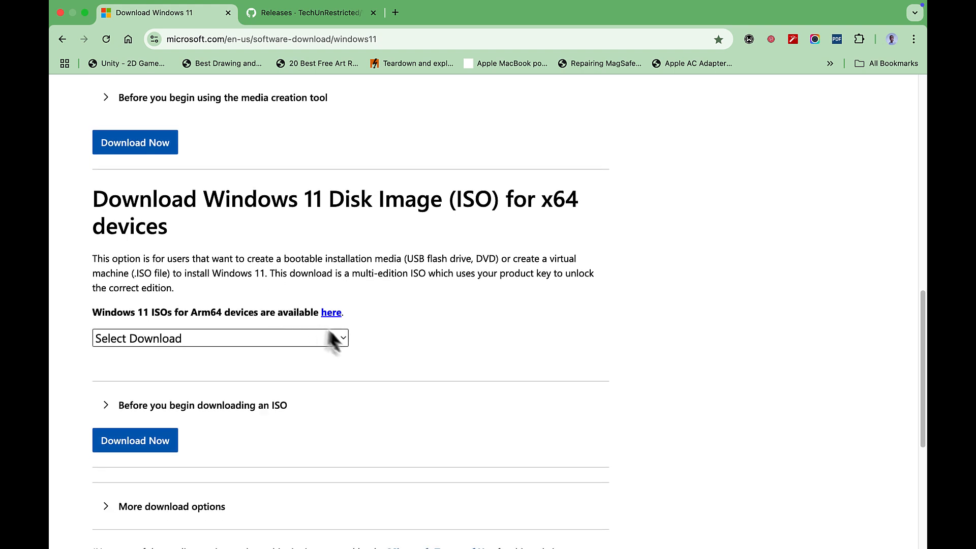
pyautogui.click(219, 338)
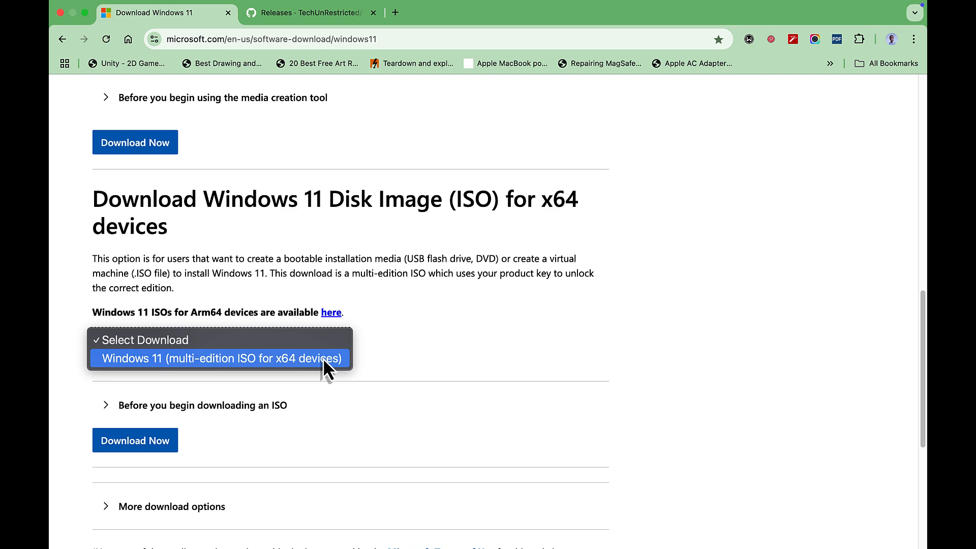
pyautogui.click(218, 358)
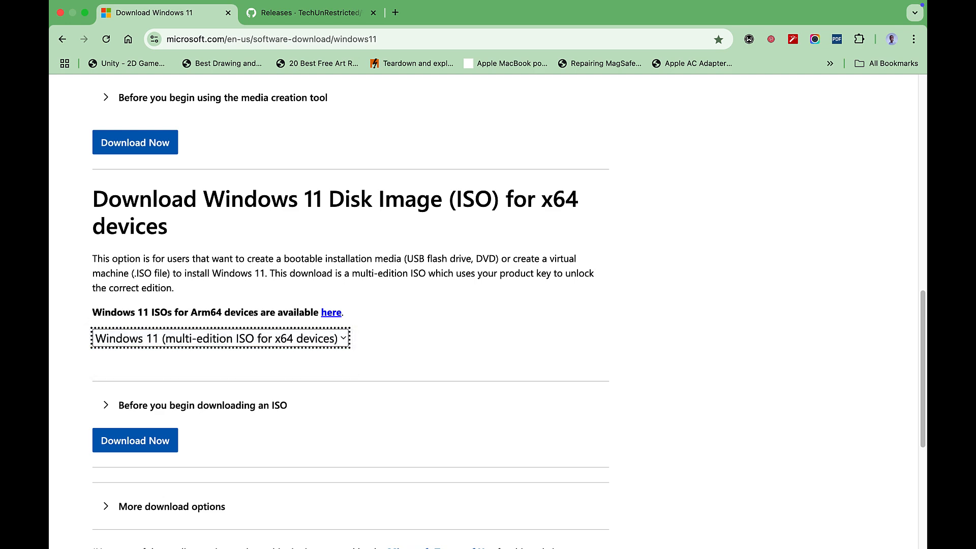
pyautogui.scroll(-3)
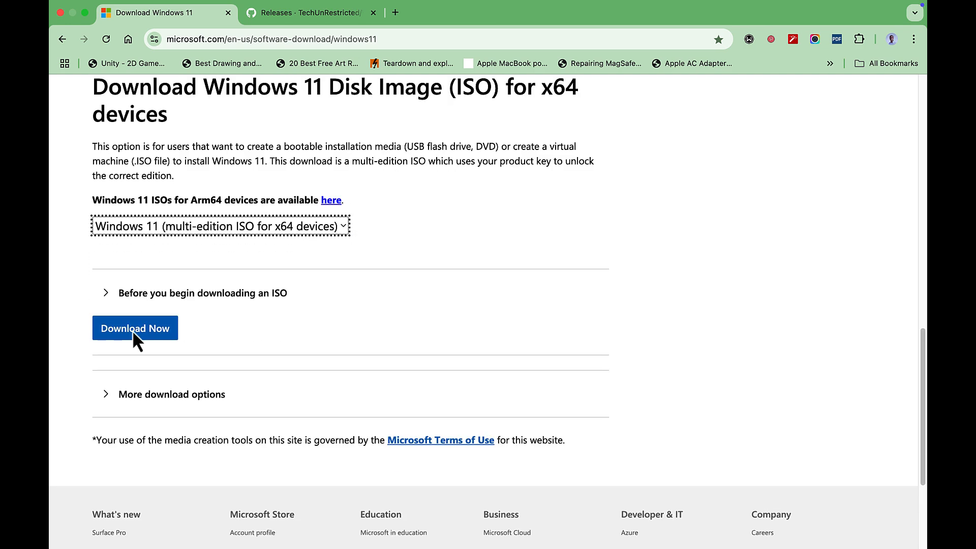
# - Confirm English International as the product language for the Windows 11 download
pyautogui.click(135, 327)
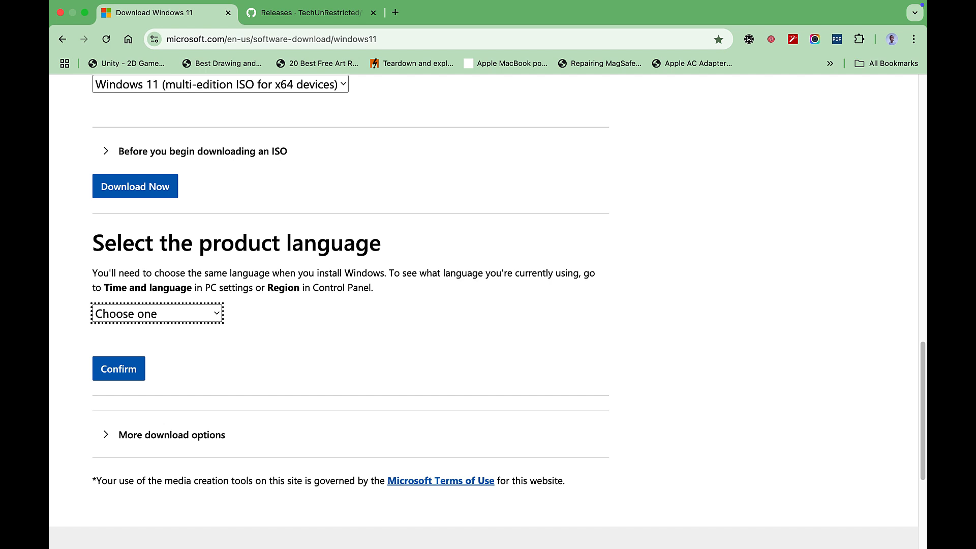
pyautogui.moveTo(177, 314)
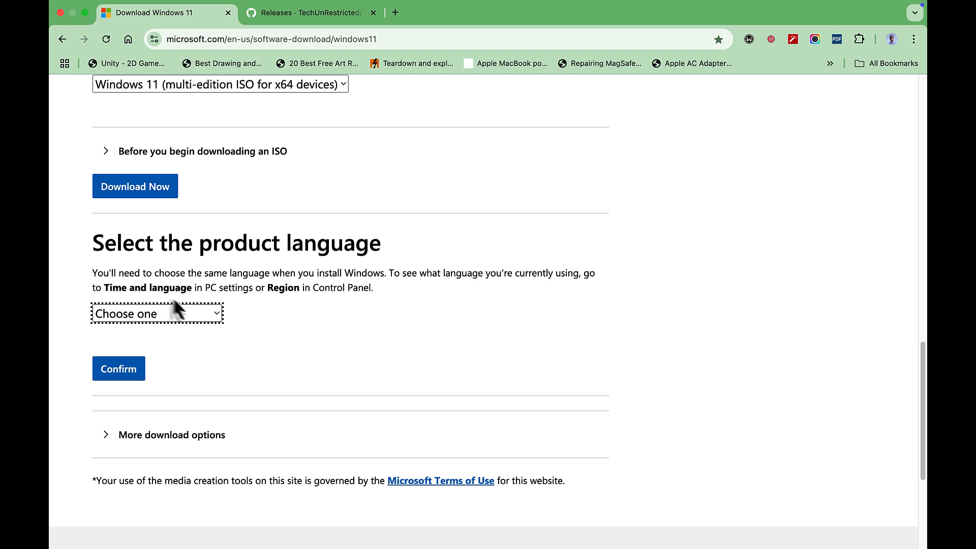
pyautogui.click(157, 314)
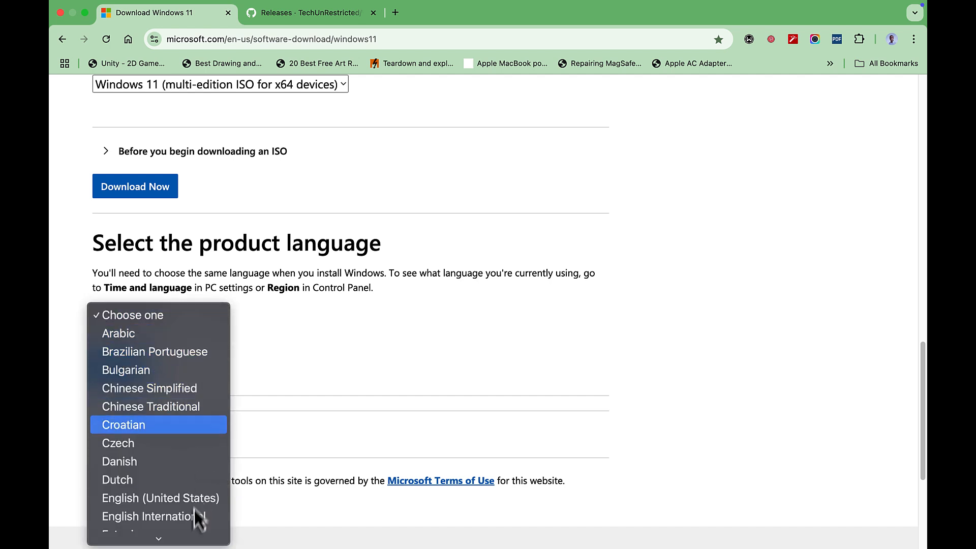
pyautogui.moveTo(158, 516)
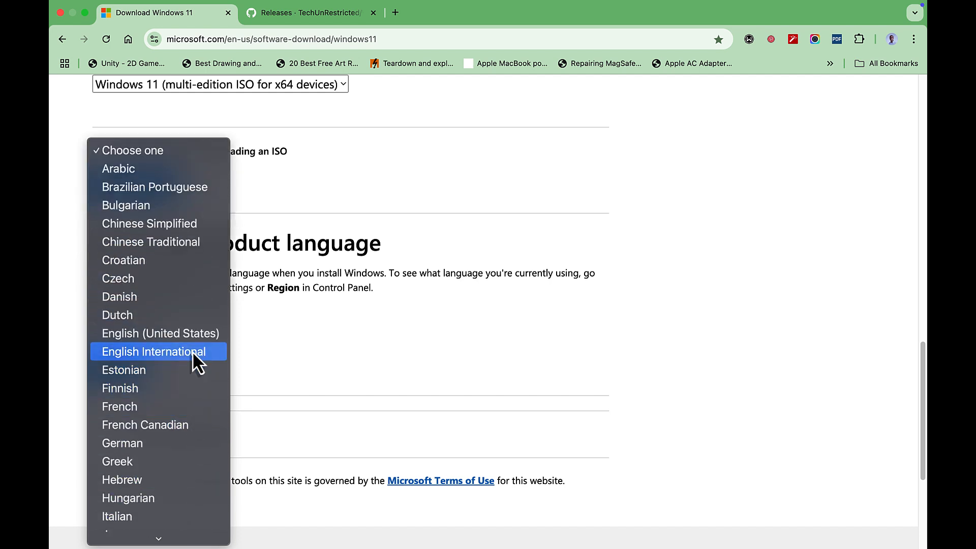
pyautogui.click(159, 352)
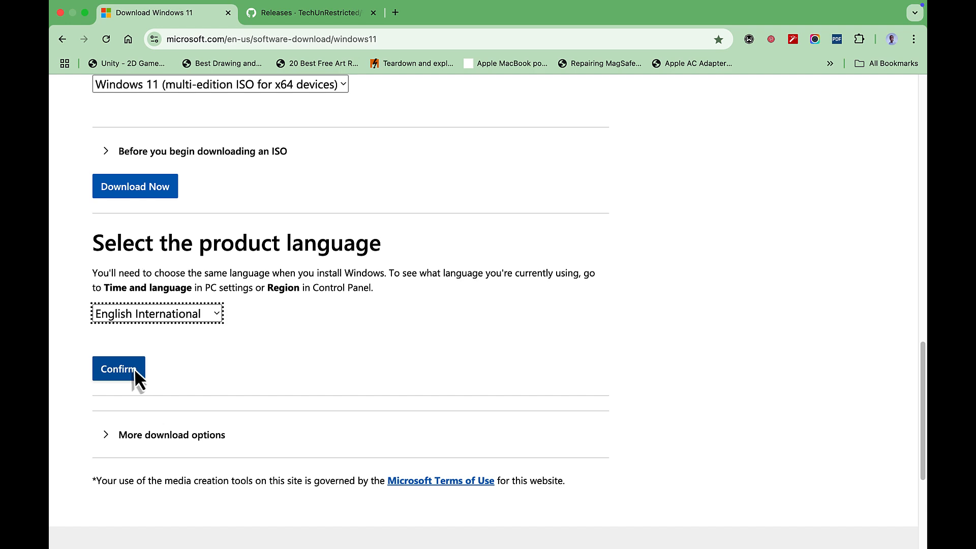
pyautogui.click(119, 368)
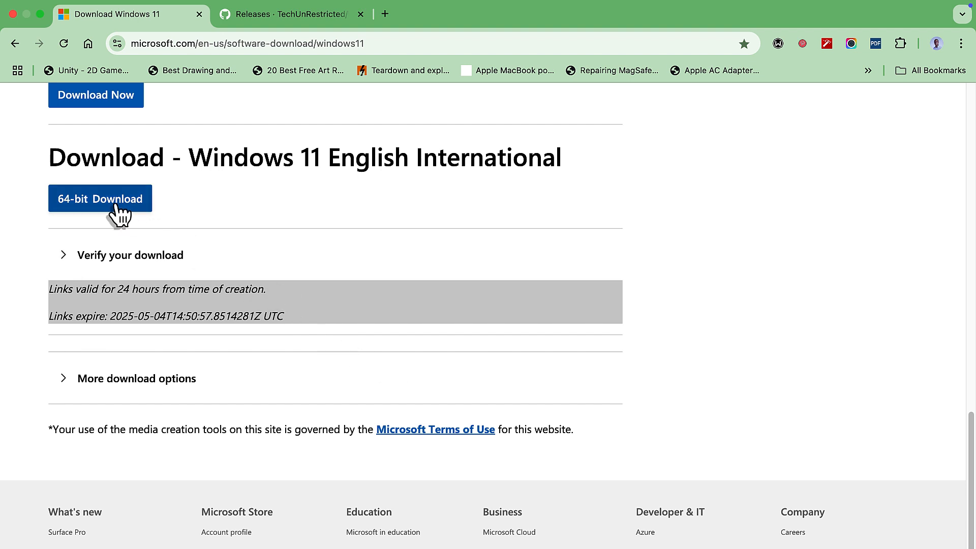
# - Copy the link address of the 64-bit Windows 11 download button
pyautogui.rightClick(100, 198)
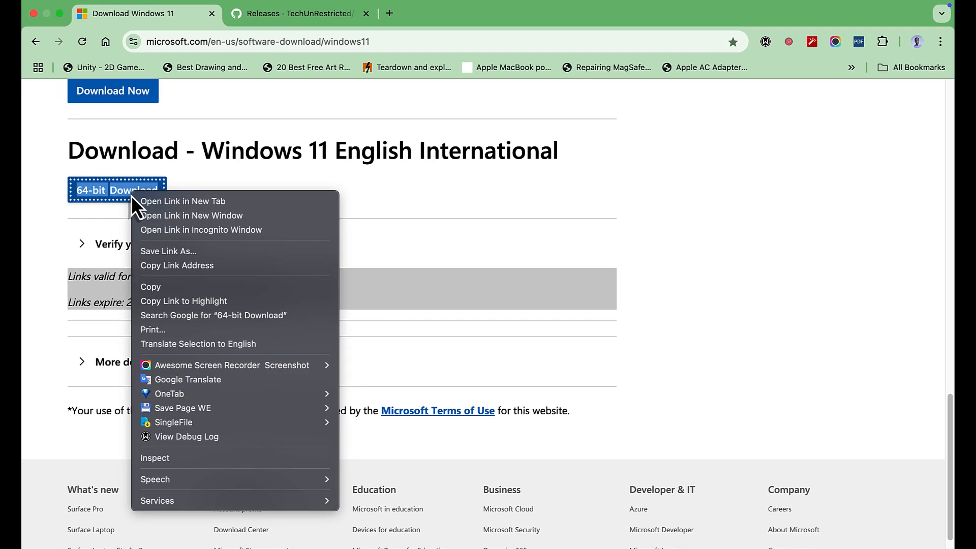
pyautogui.moveTo(187, 236)
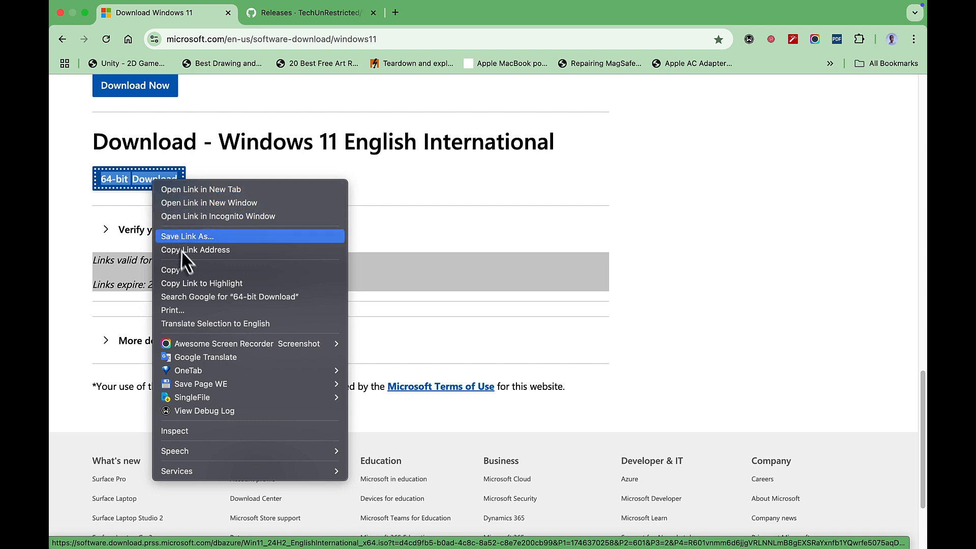
pyautogui.click(195, 250)
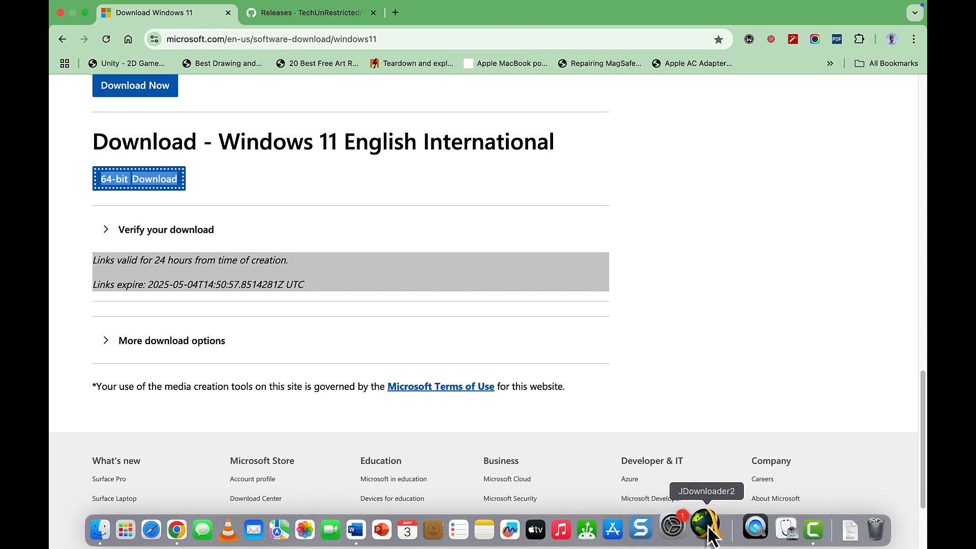
# - Paste the copied link into JDownloader 2's LinkGrabber and start downloading Win11_24H2_EnglishInternational_x64
pyautogui.click(707, 529)
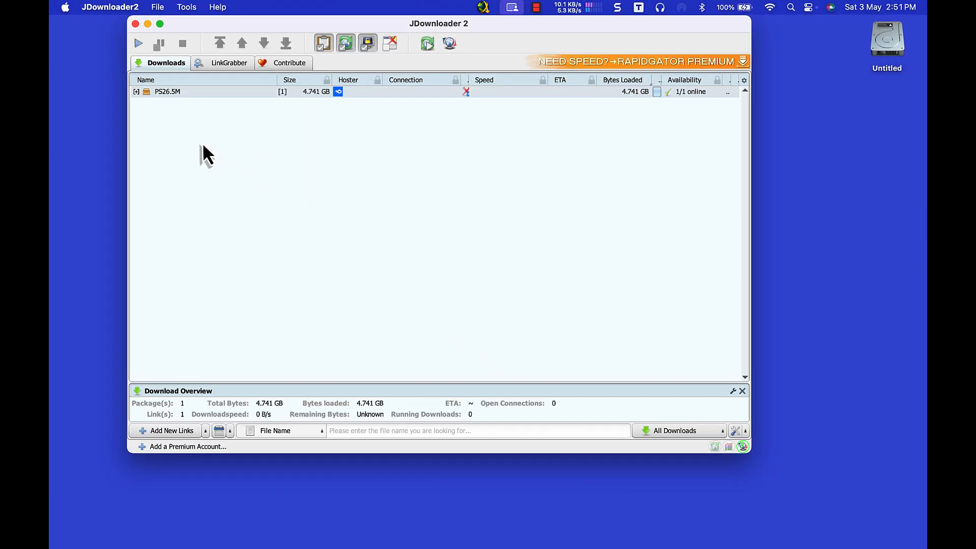
pyautogui.click(228, 63)
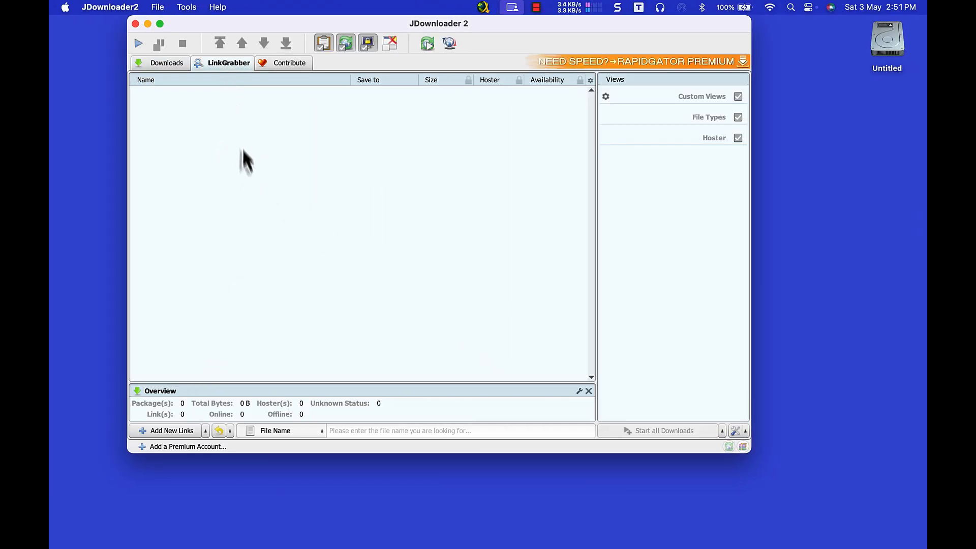
pyautogui.rightClick(243, 158)
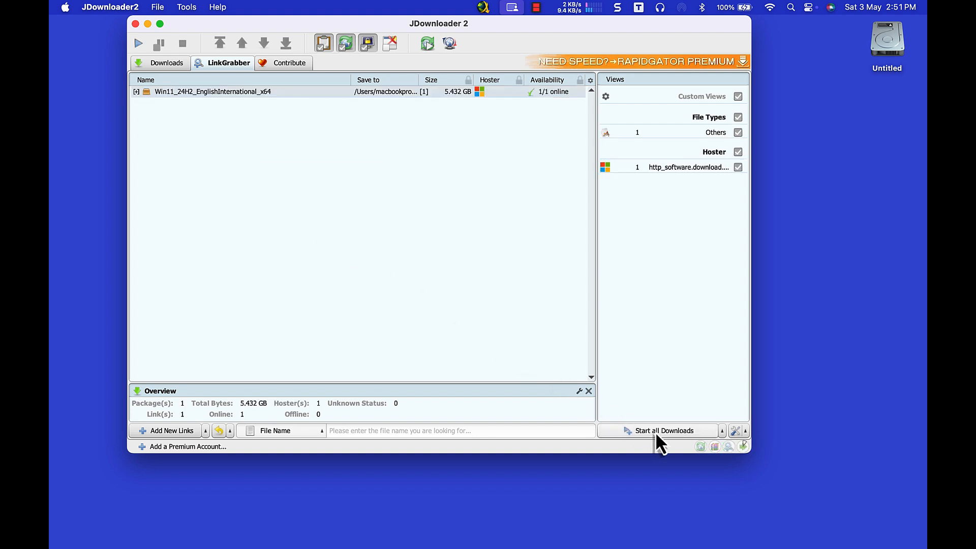
pyautogui.click(664, 430)
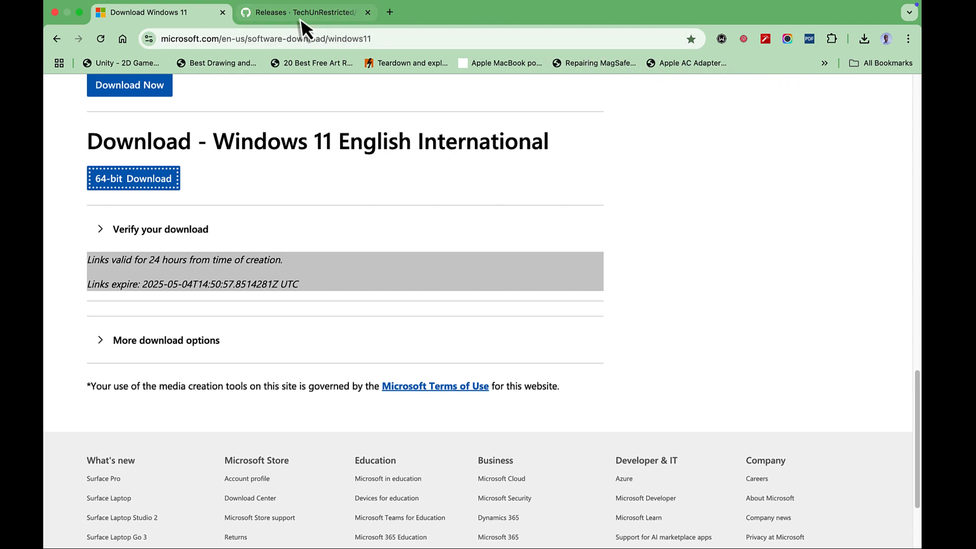
# - Download WinDiskWriter.1.3.zip (832 KB) from the GitHub releases page's Assets
pyautogui.click(305, 12)
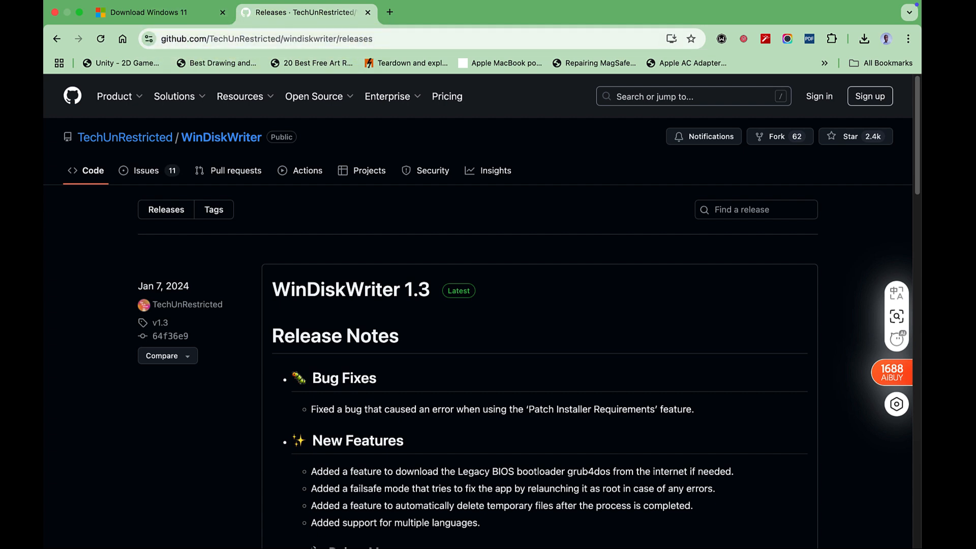
pyautogui.scroll(-3)
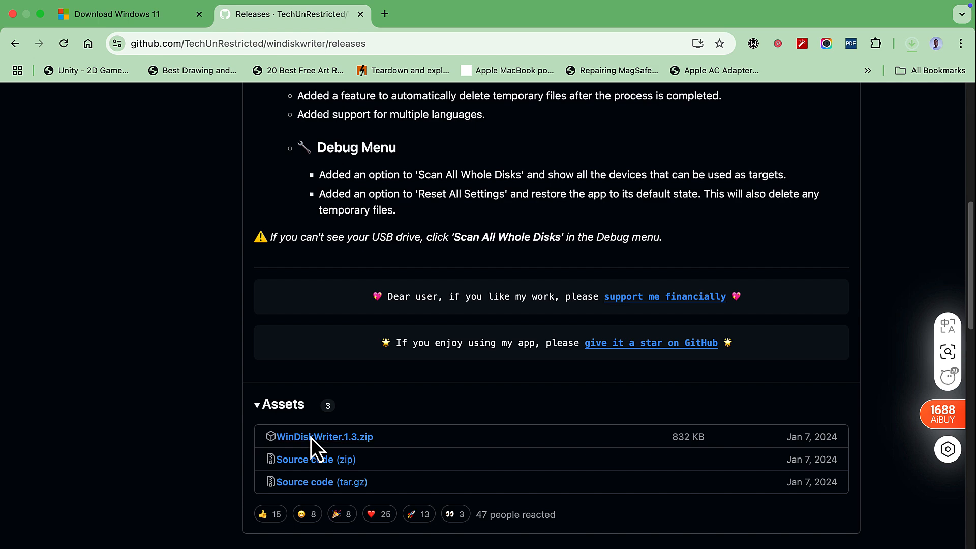
pyautogui.click(323, 437)
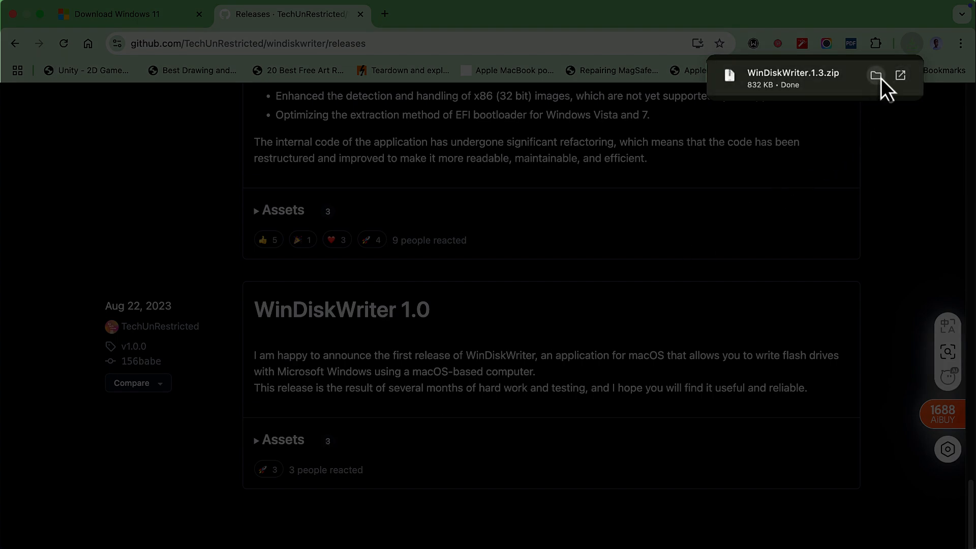
# - Move the extracted WinDiskWriter app from Downloads to the desktop and close the window
pyautogui.click(875, 76)
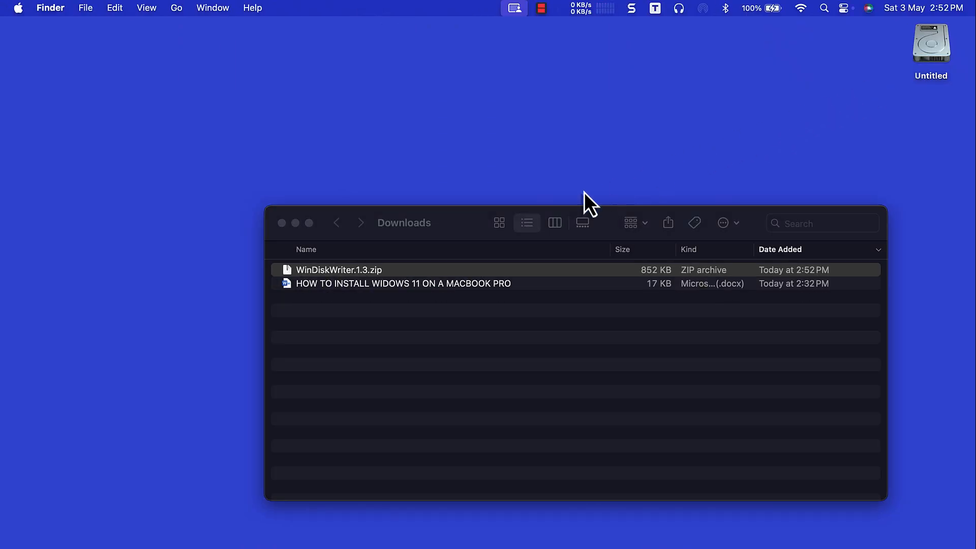
pyautogui.moveTo(383, 286)
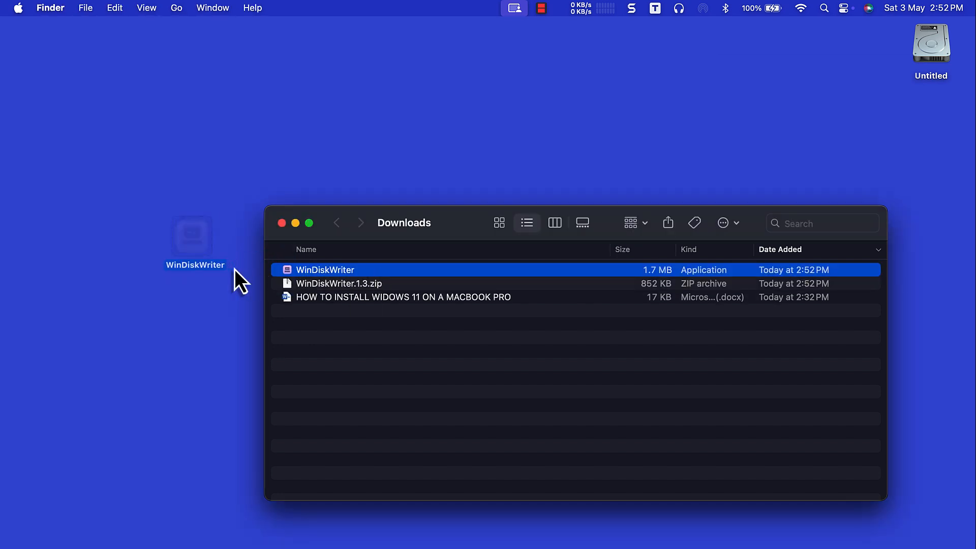
pyautogui.moveTo(325, 269); pyautogui.dragTo(188, 195)
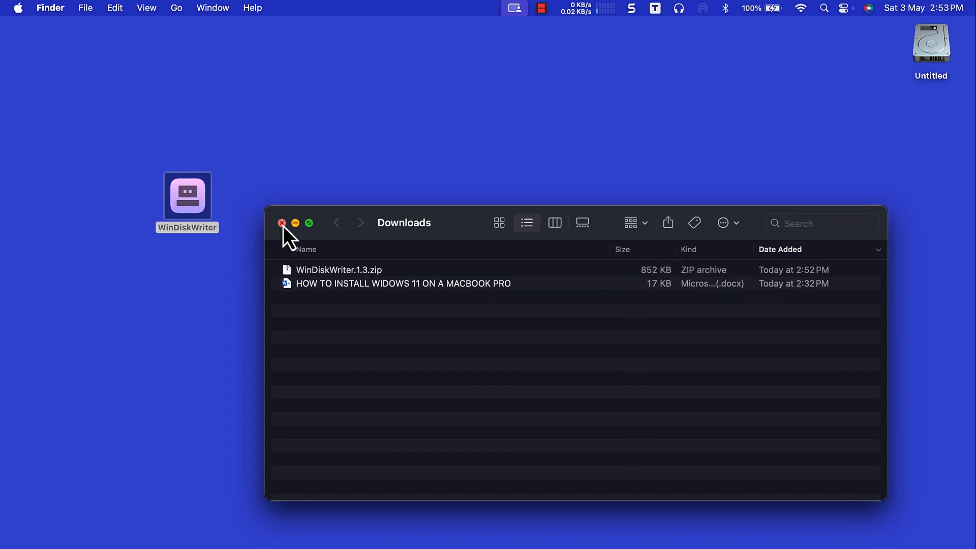
pyautogui.click(281, 223)
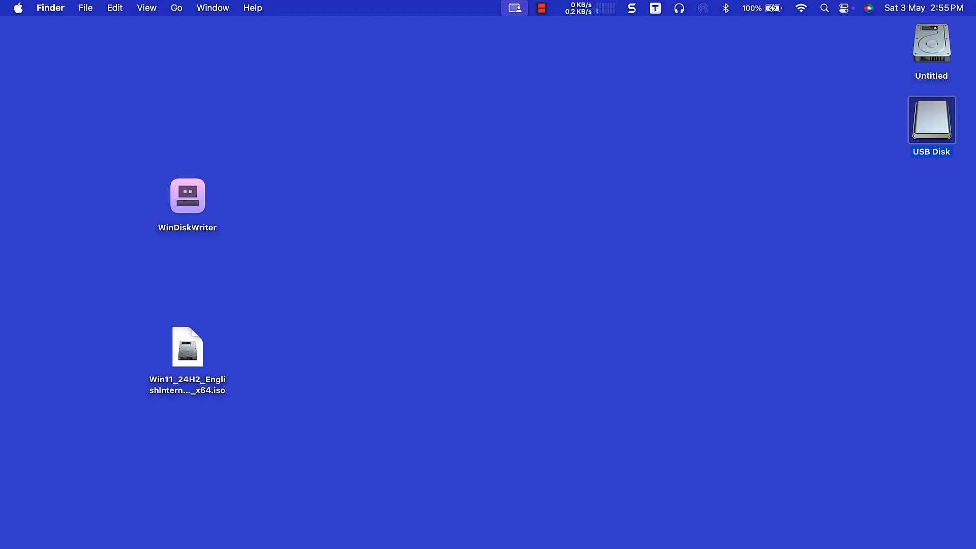
# - Select the Windows 11 ISO and USB Disk, then search Spotlight for Disk Utility
pyautogui.click(187, 358)
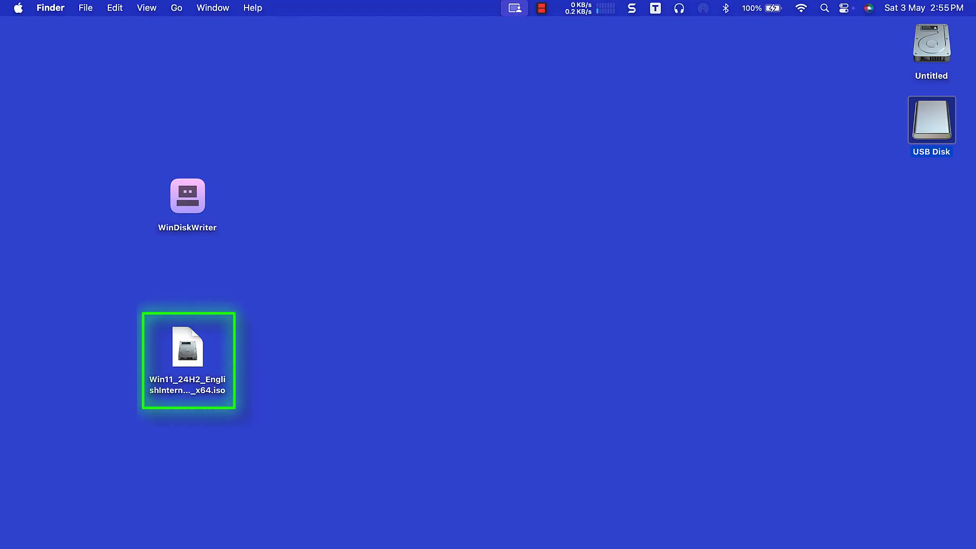
pyautogui.click(931, 122)
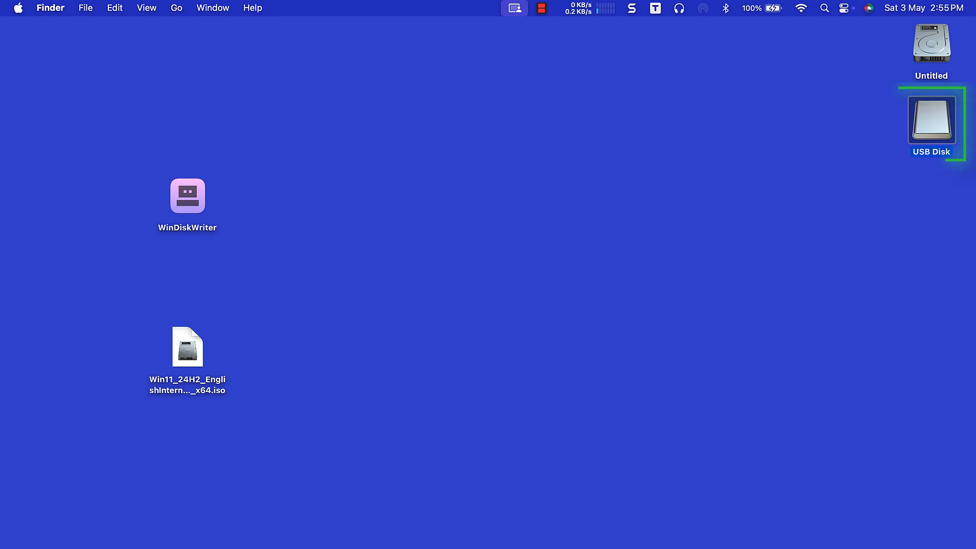
pyautogui.click(931, 122)
pyautogui.write('disk')
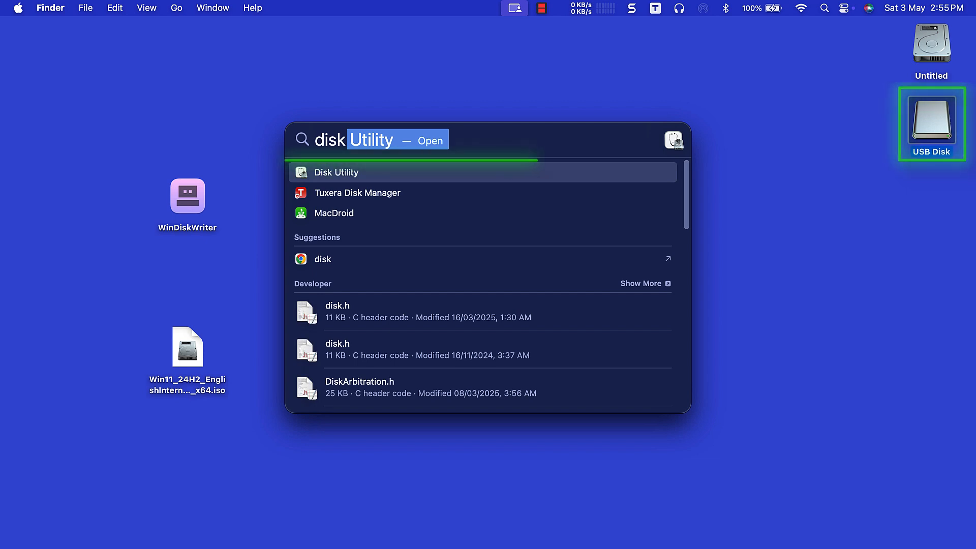
pyautogui.click(336, 172)
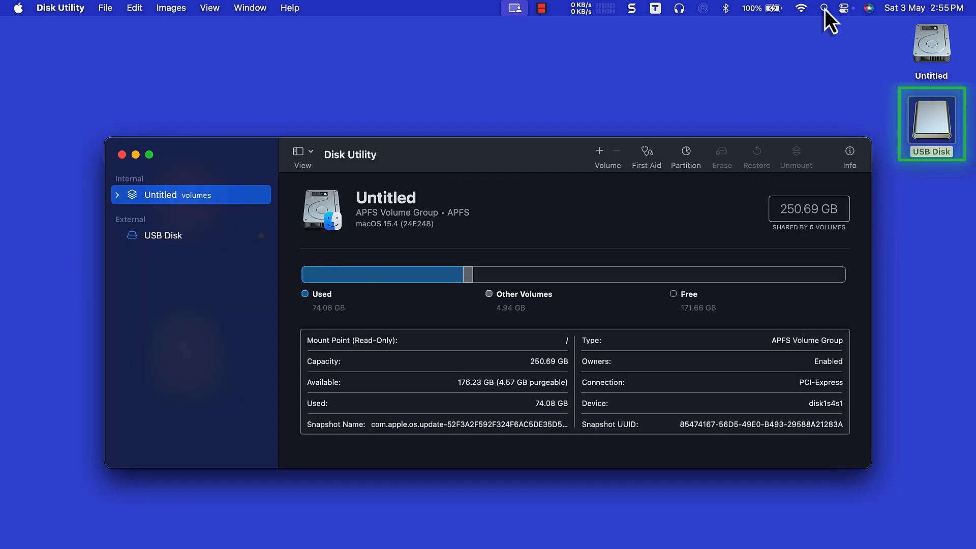
# - Check USB Disk is a 7.84 GB NTFS external volume, then quit Disk Utility
pyautogui.click(165, 292)
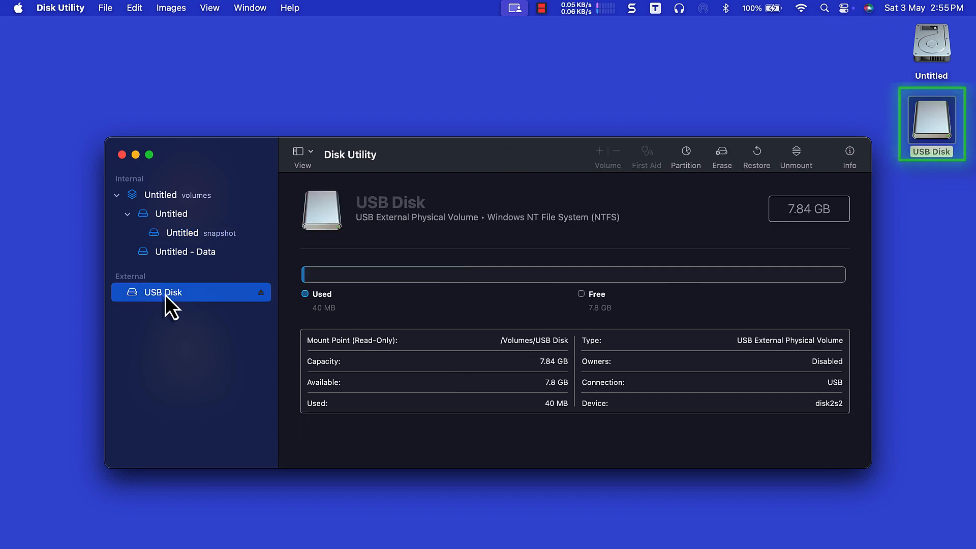
pyautogui.moveTo(790, 230)
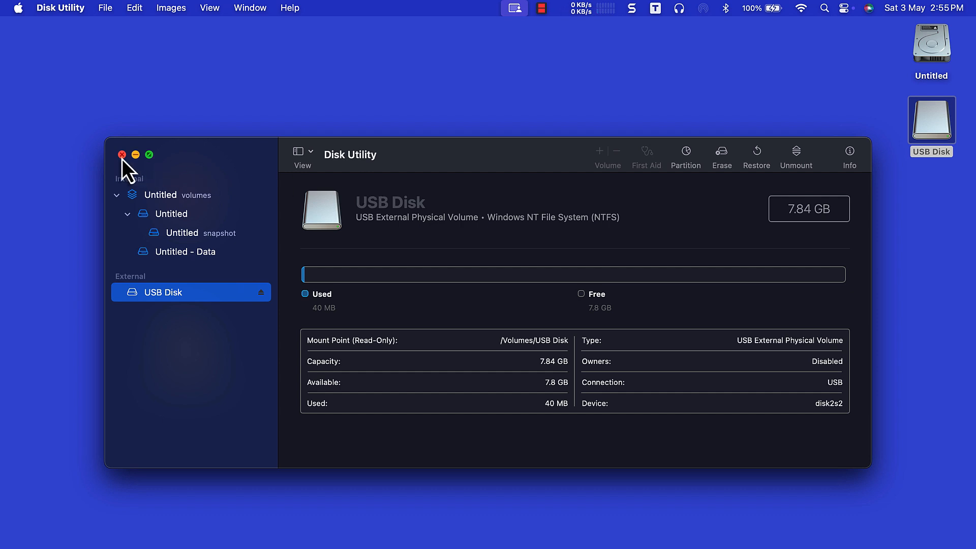
pyautogui.click(122, 154)
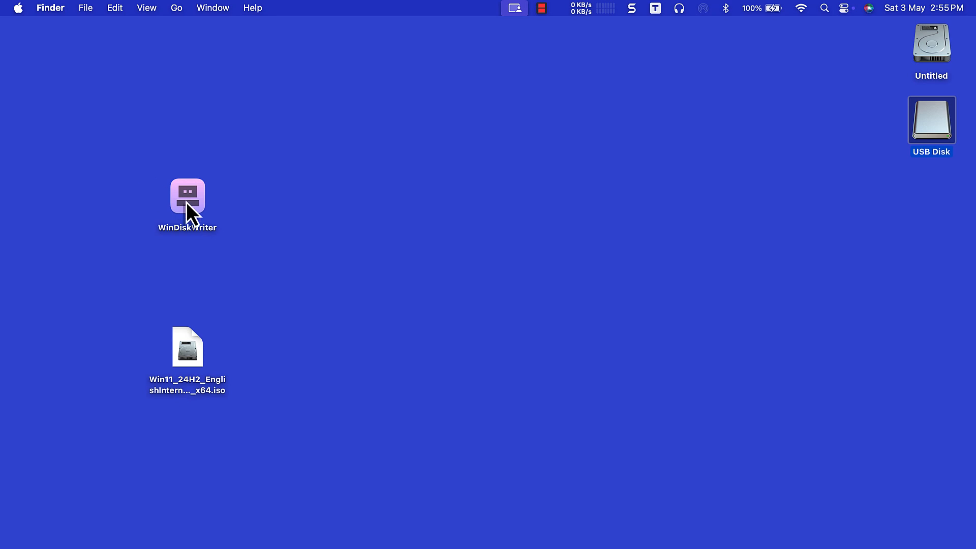
pyautogui.doubleClick(188, 195)
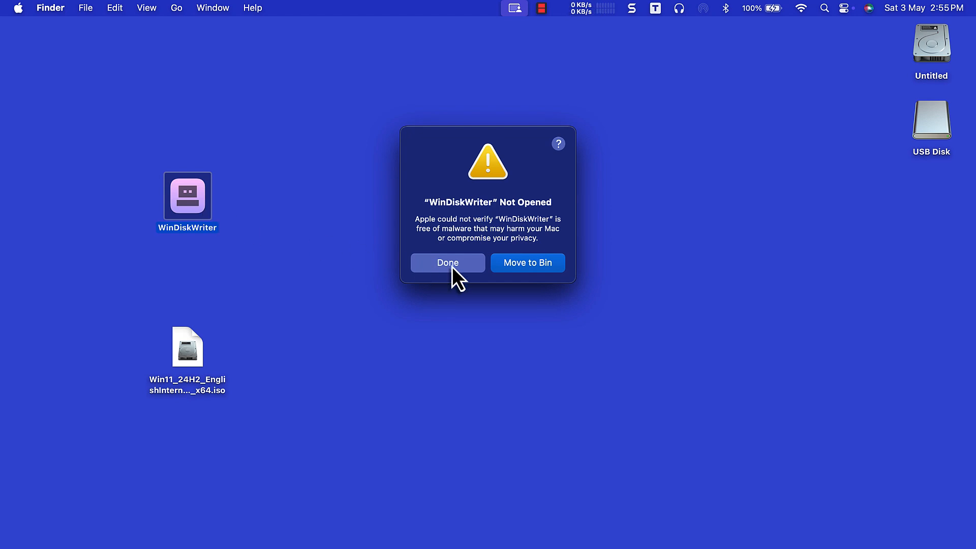
pyautogui.click(447, 263)
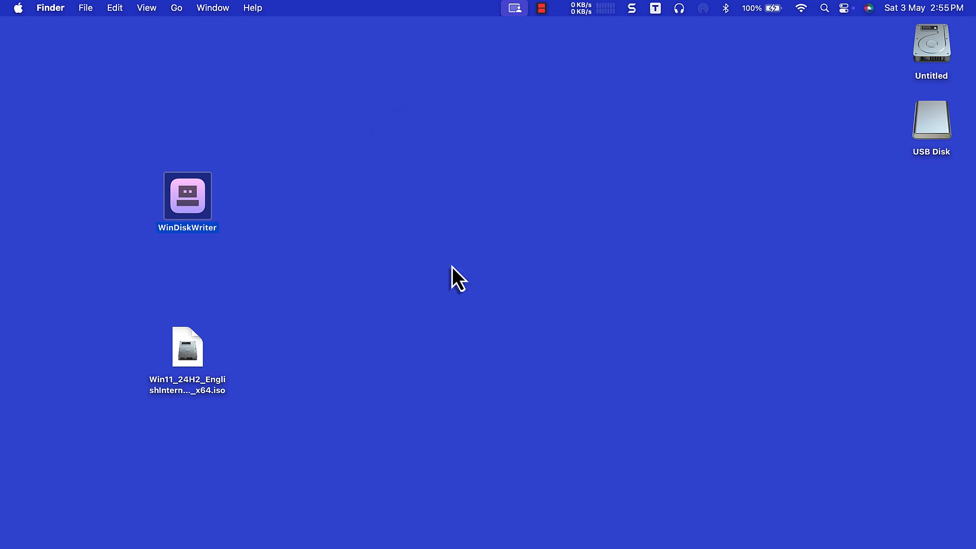
# - Open System Settings from the Apple menu and go to Privacy & Security
pyautogui.click(18, 7)
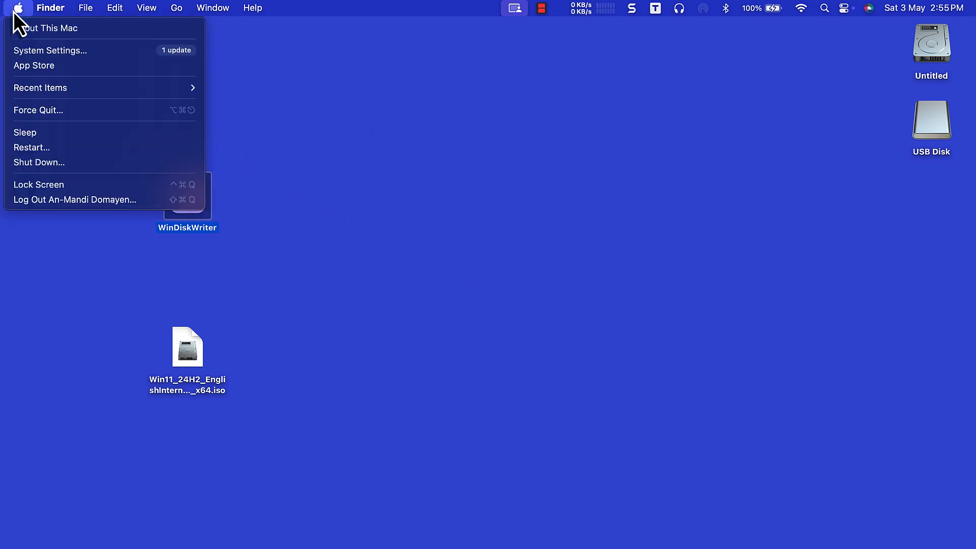
pyautogui.moveTo(50, 51)
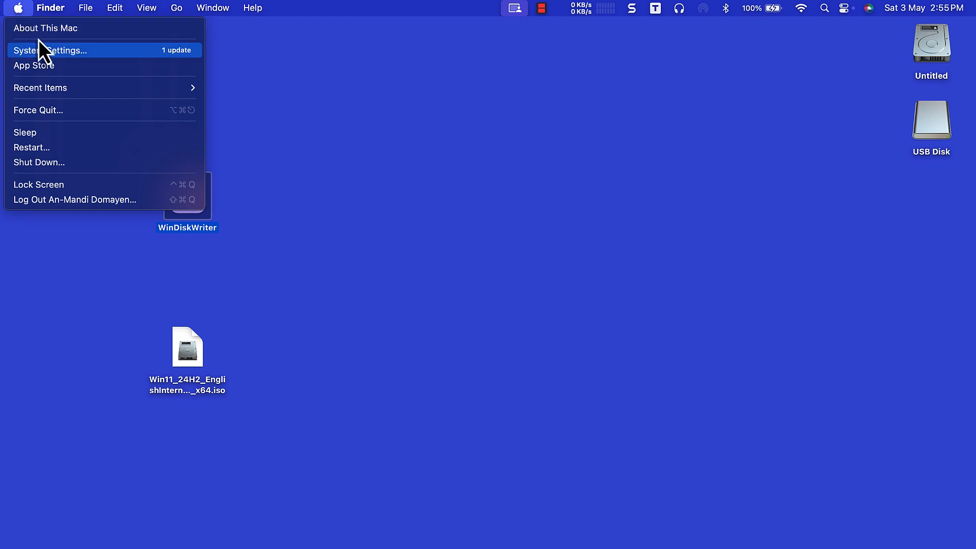
pyautogui.click(52, 50)
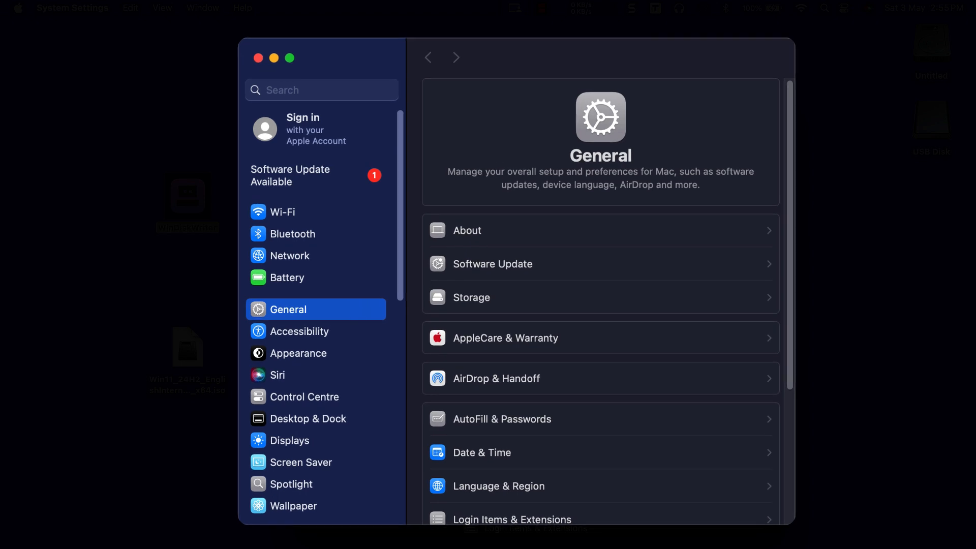
pyautogui.moveTo(321, 289)
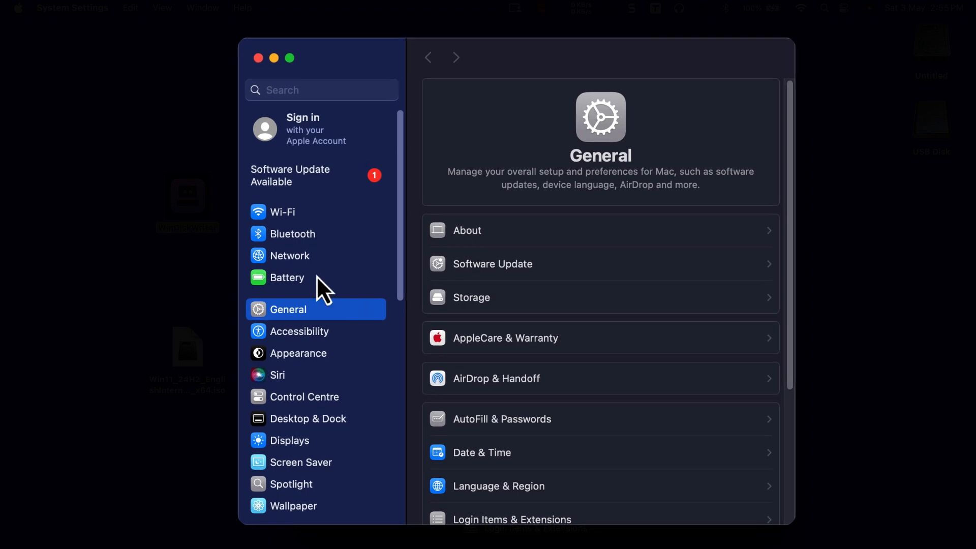
pyautogui.scroll(-3)
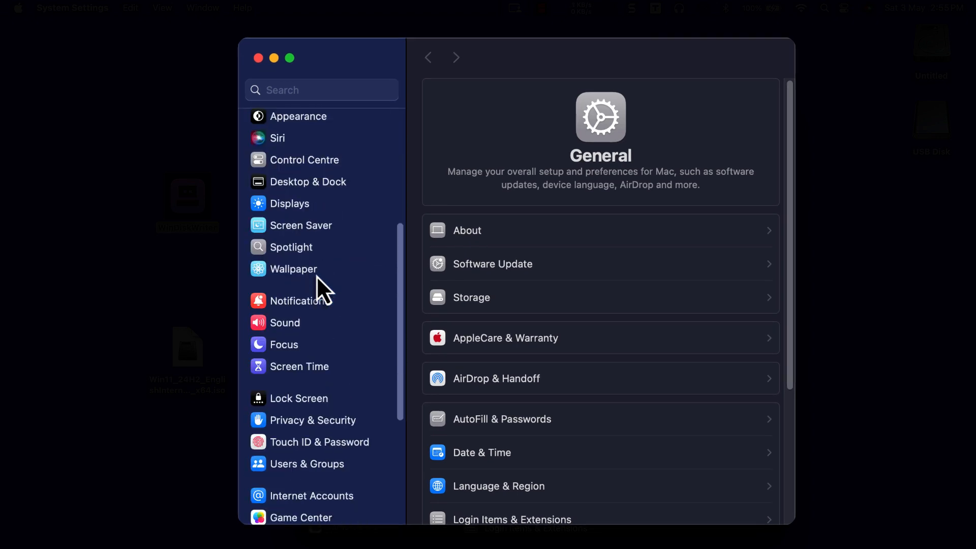
pyautogui.moveTo(329, 433)
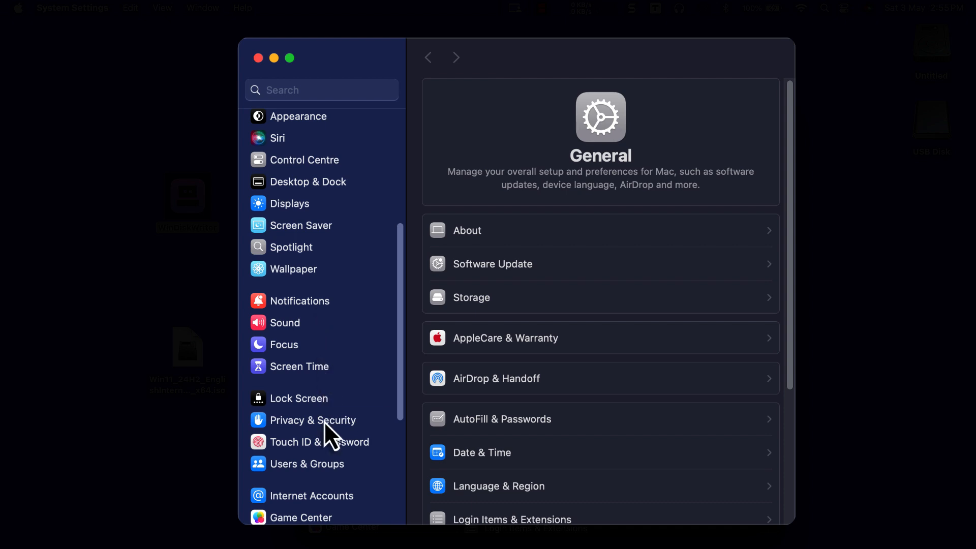
pyautogui.click(314, 419)
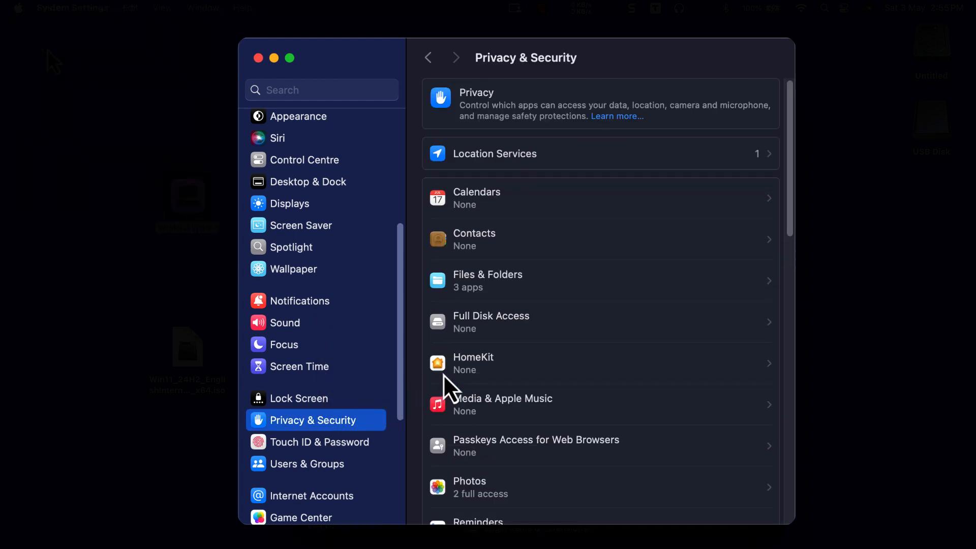
# - Scroll Privacy & Security down to the notice that WinDiskWriter was blocked
pyautogui.scroll(-3)
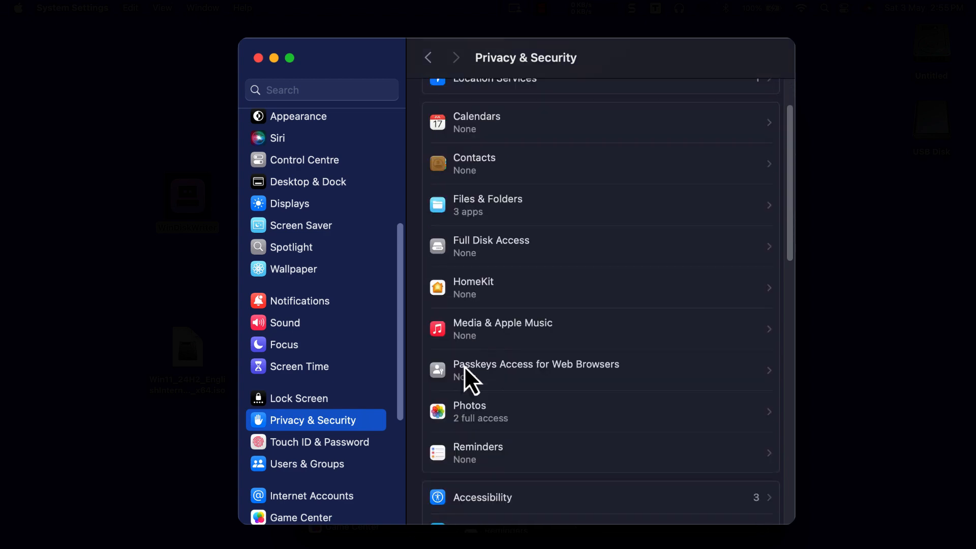
pyautogui.scroll(-3)
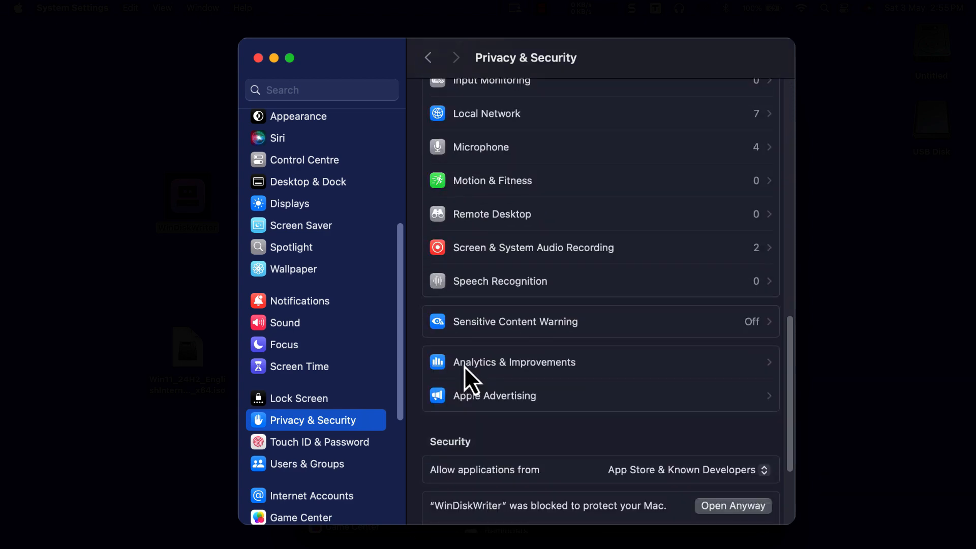
pyautogui.scroll(-3)
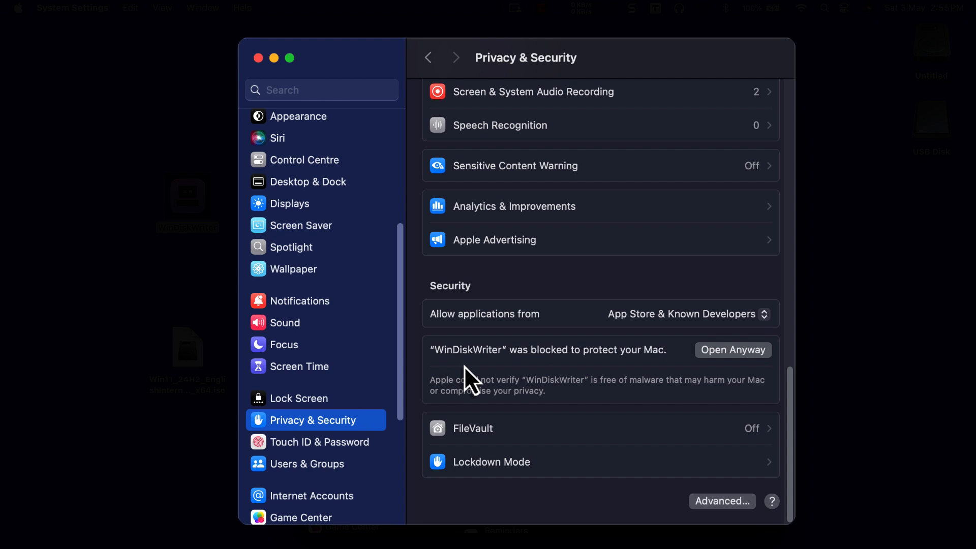
pyautogui.moveTo(627, 372)
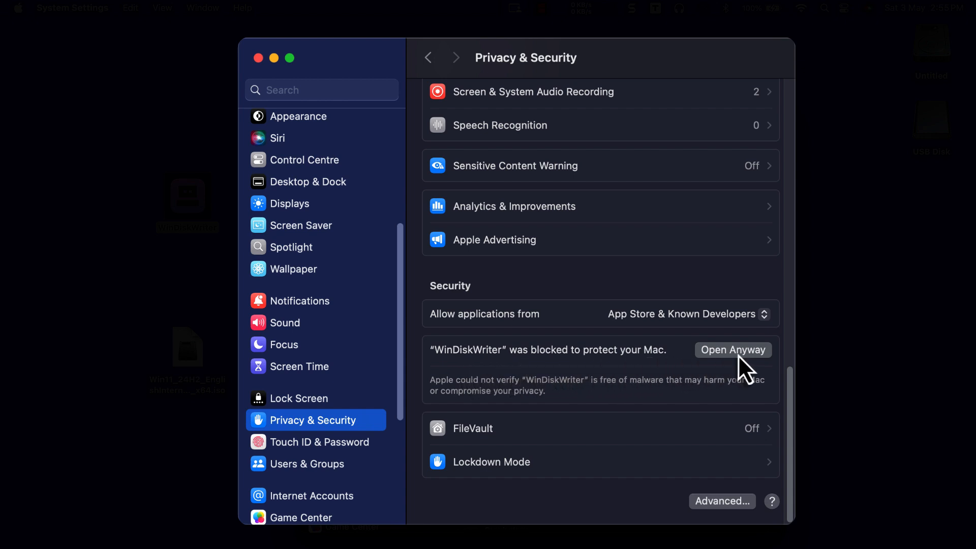
# - Choose Open Anyway for WinDiskWriter and confirm it in the warning dialog
pyautogui.click(732, 350)
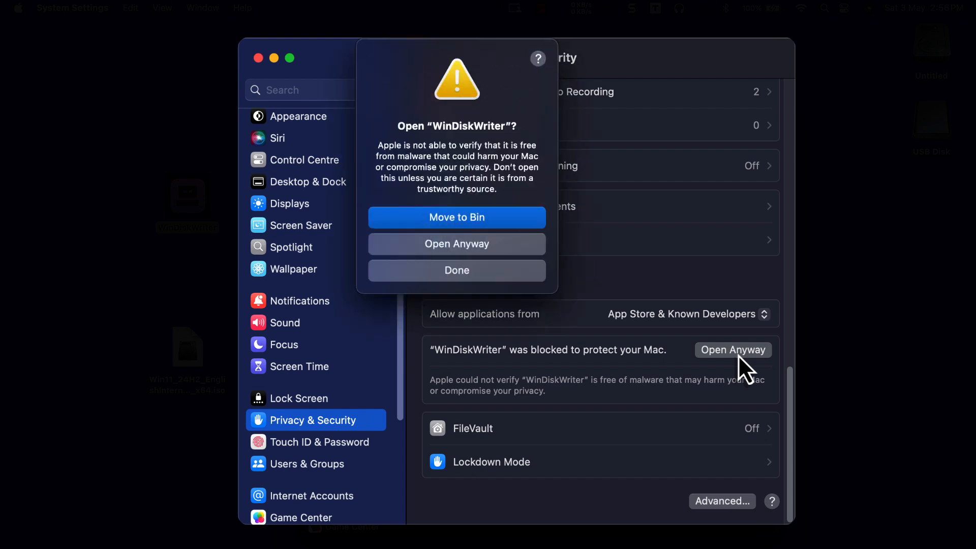
pyautogui.moveTo(526, 283)
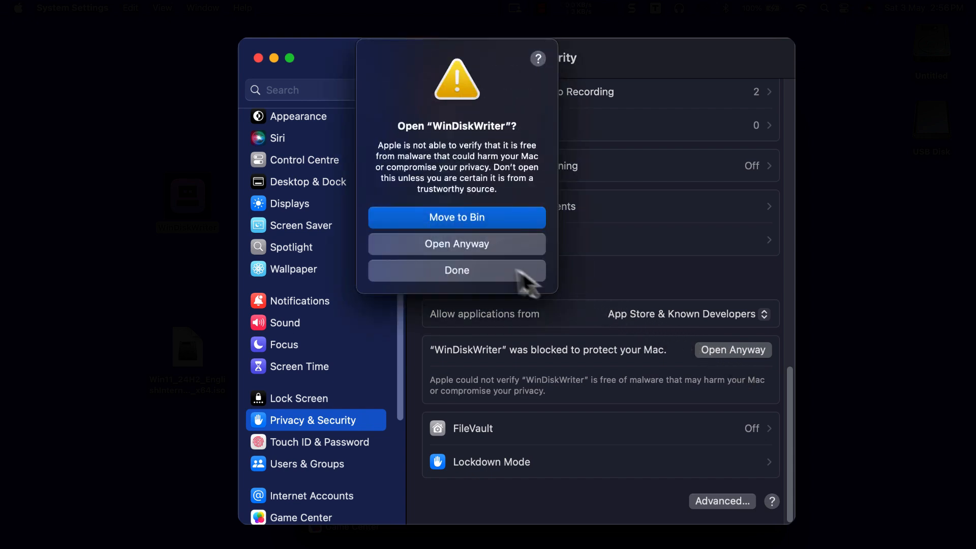
pyautogui.moveTo(448, 258)
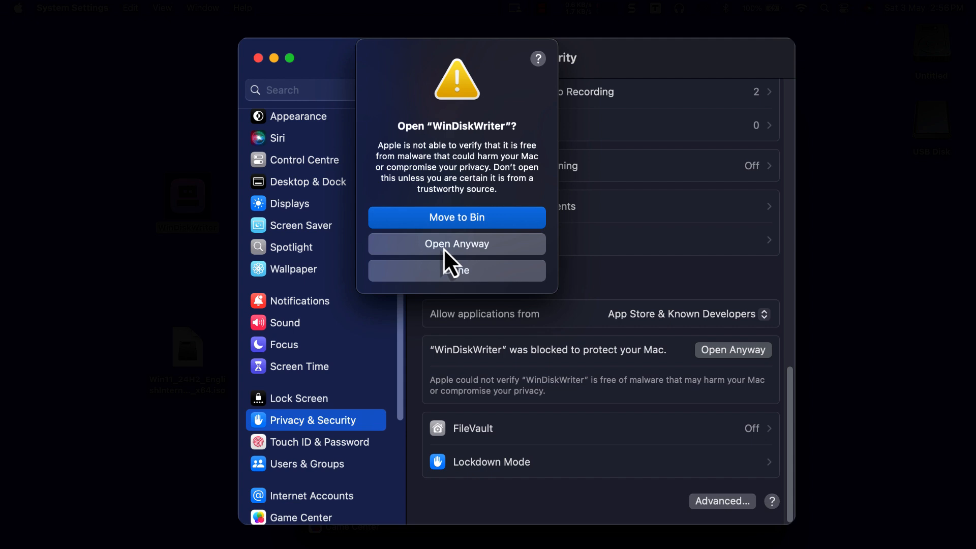
pyautogui.click(456, 243)
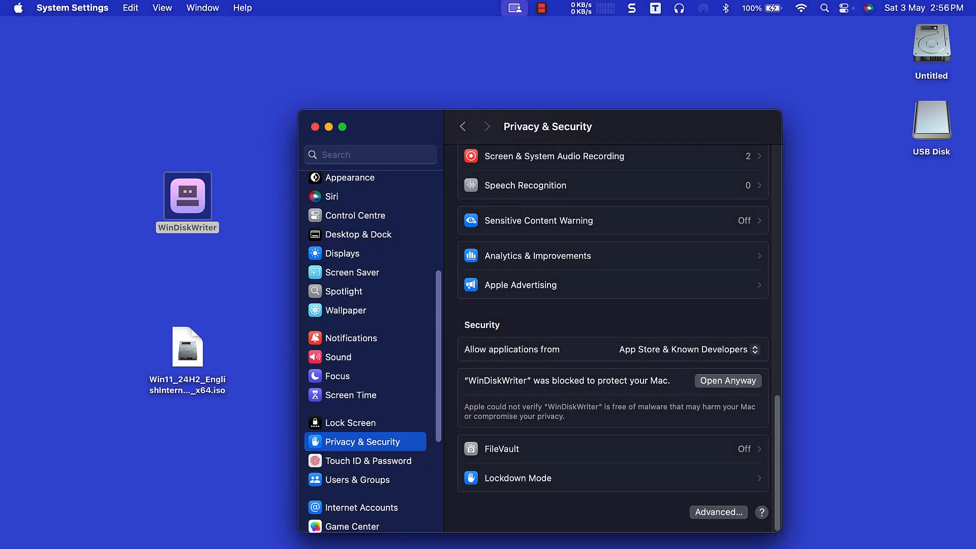
pyautogui.click(727, 380)
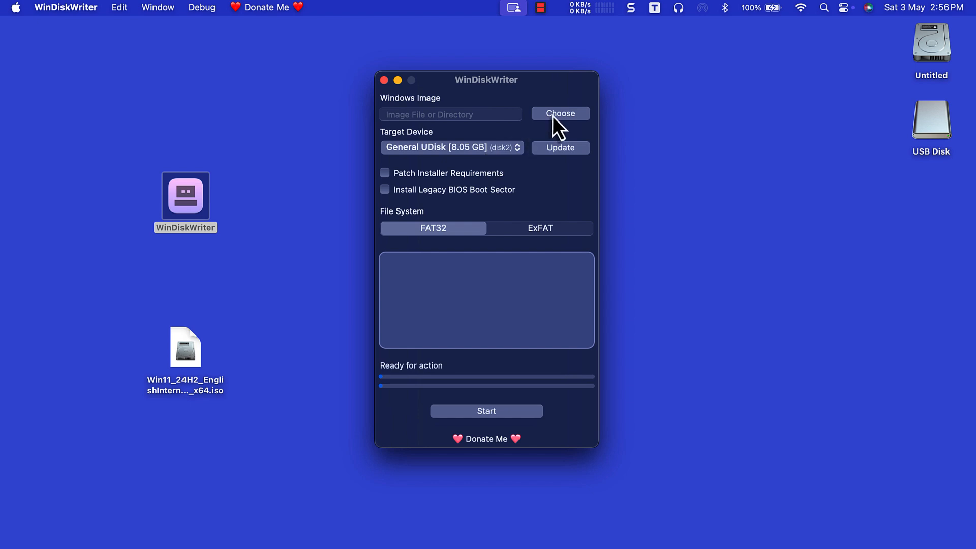
# - Browse for a Windows image file from WinDiskWriter's Windows Image field
pyautogui.click(560, 113)
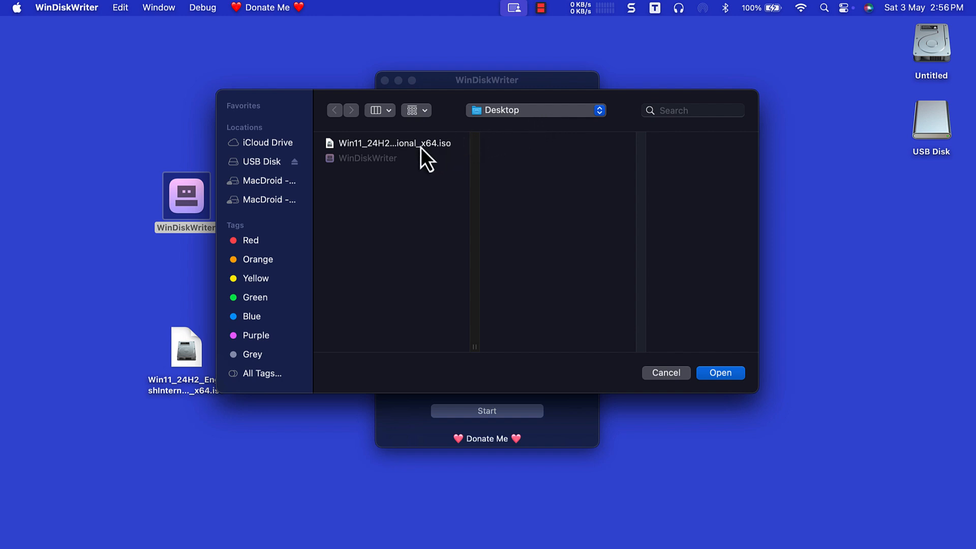
# - Load the Win11_24H2 English International x64 ISO as the Windows image
pyautogui.click(394, 143)
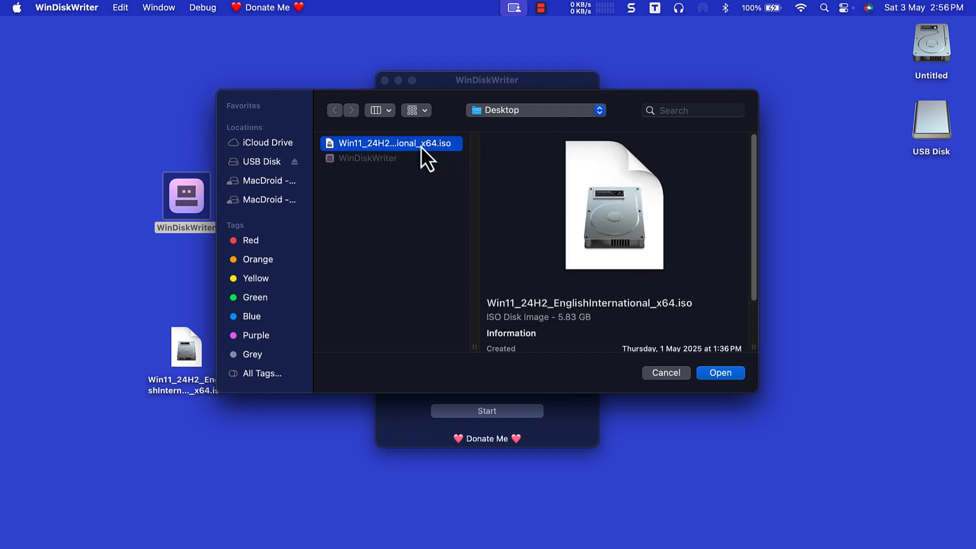
pyautogui.click(721, 372)
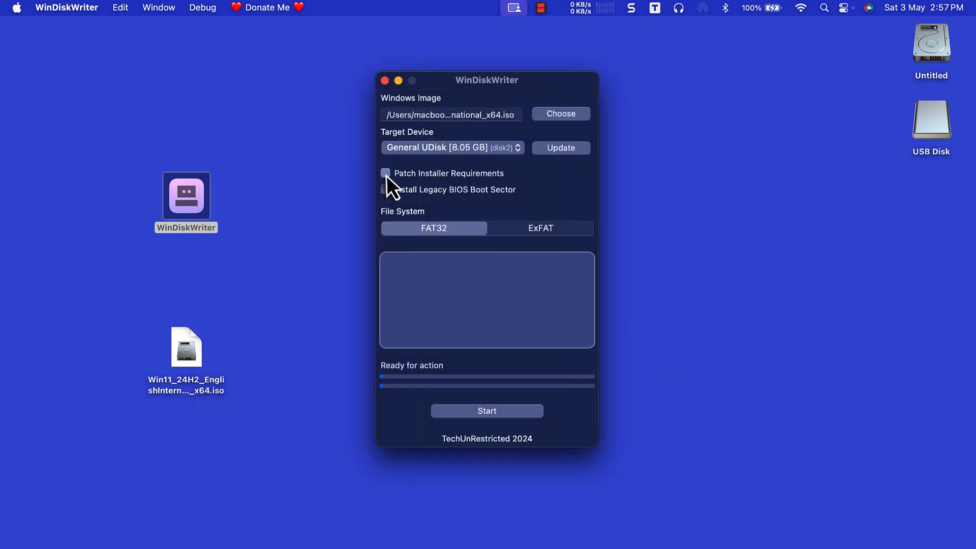
# - Enable Patch Installer Requirements and start writing to General UDisk, confirming the erase
pyautogui.click(386, 173)
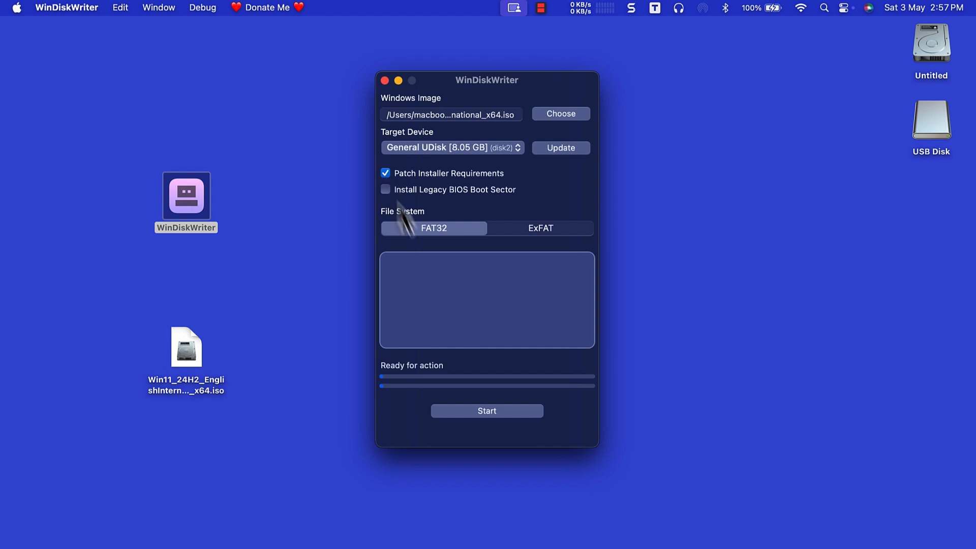
pyautogui.click(487, 410)
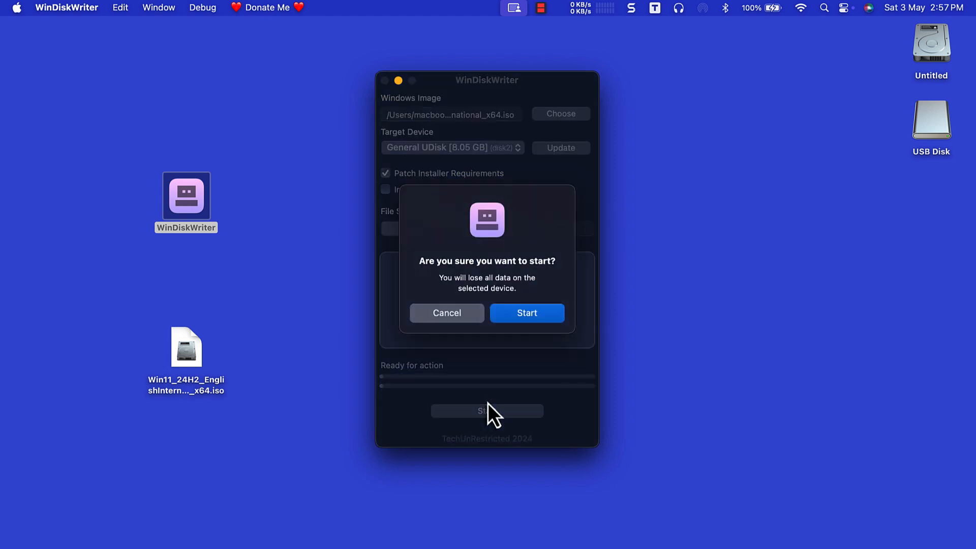
pyautogui.moveTo(528, 358)
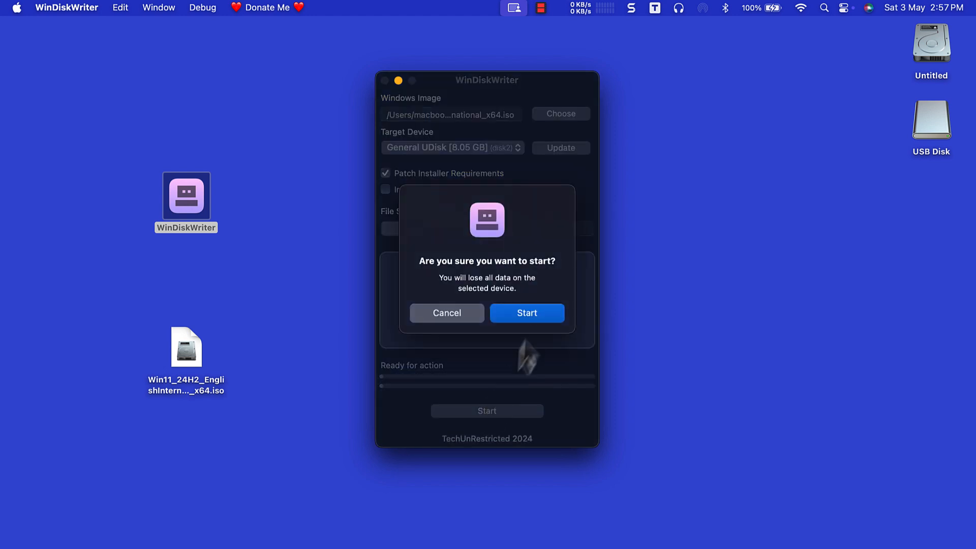
pyautogui.click(526, 314)
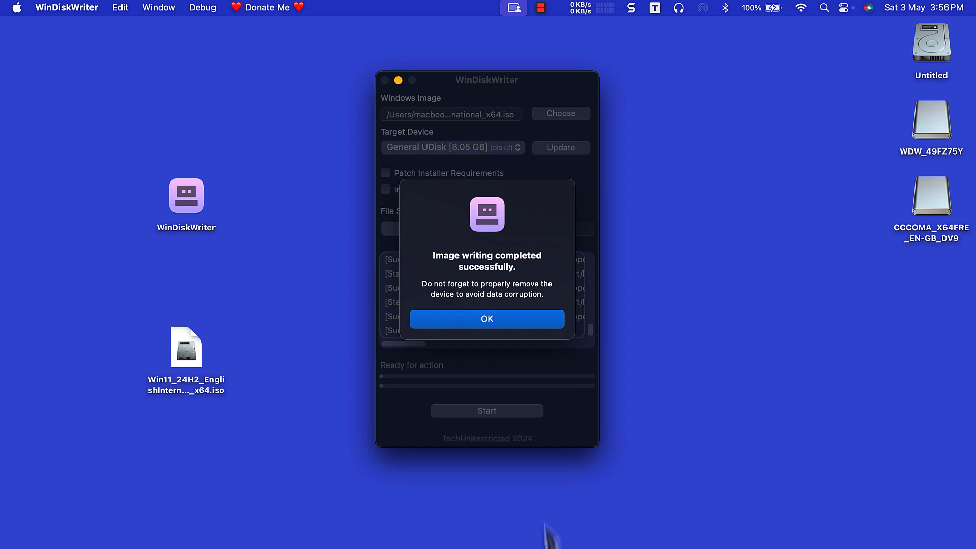
# - Dismiss the alert reporting the image was written successfully
pyautogui.click(487, 319)
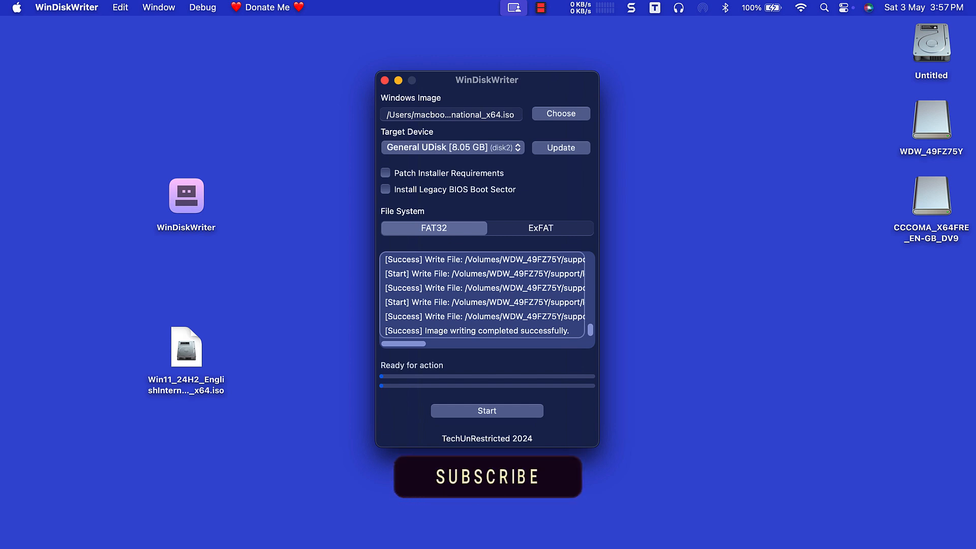
pyautogui.click(487, 477)
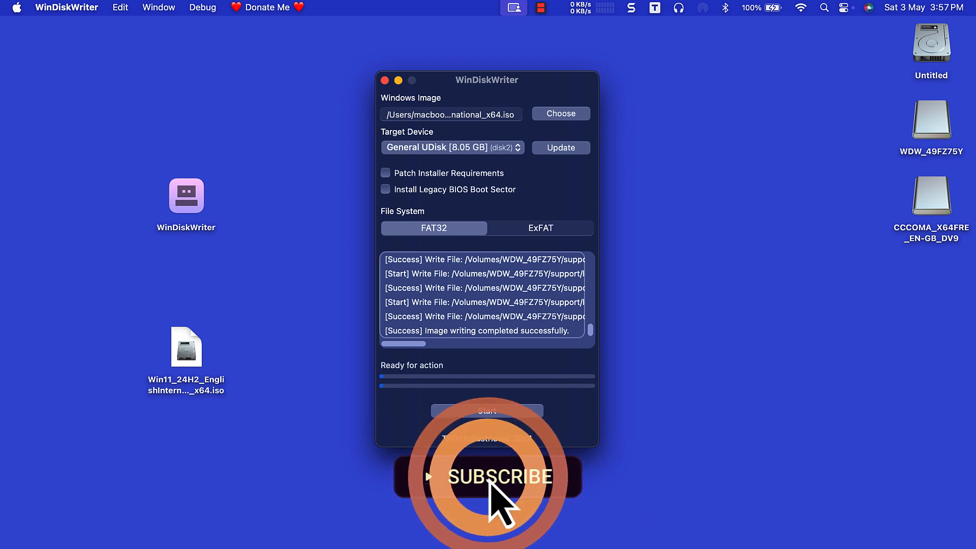